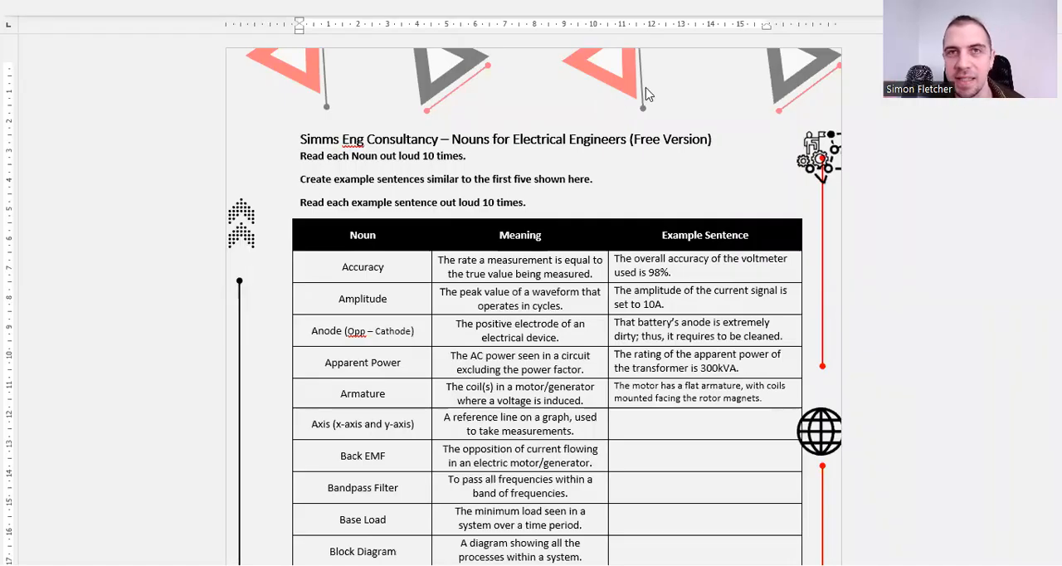
Scroll through the vocabulary table and place the cursor in the Axis row's Example Sentence cell
{"action": "scroll", "scroll_direction": "down", "scroll_amount": 3}
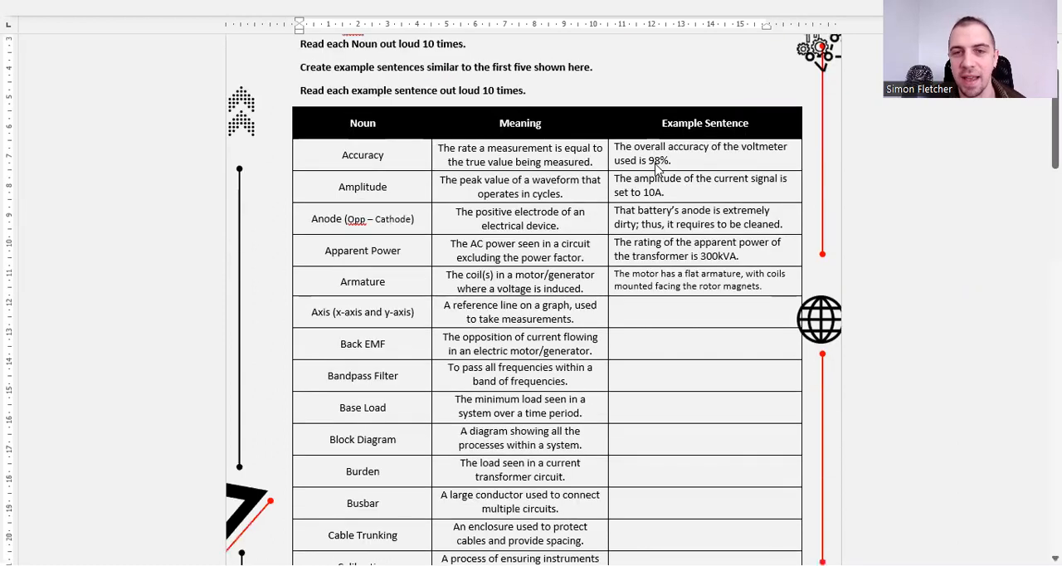
{"action": "scroll", "scroll_direction": "up", "scroll_amount": 3}
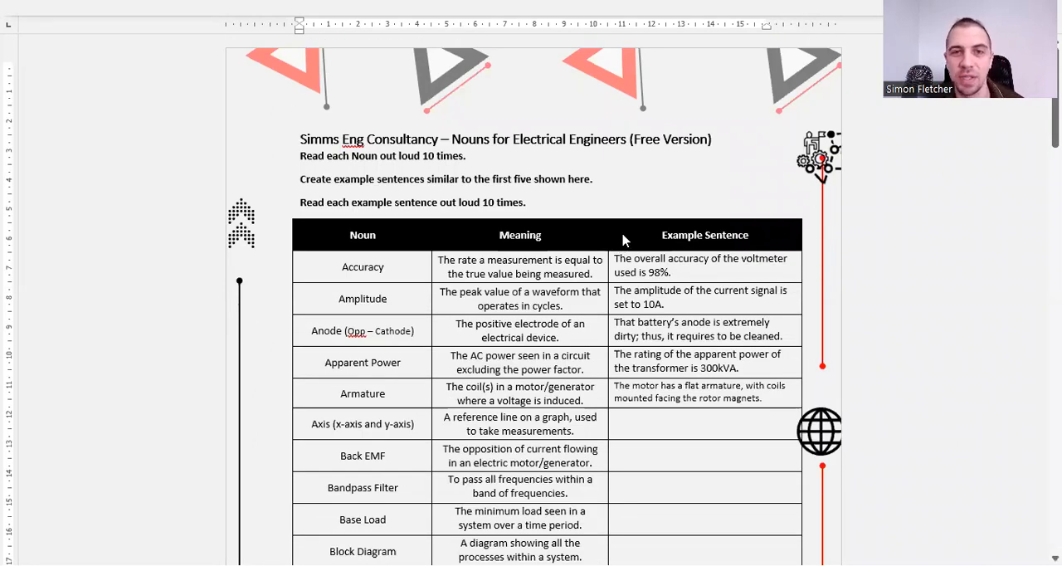
{"action": "mouse_move", "coordinate": [602, 191]}
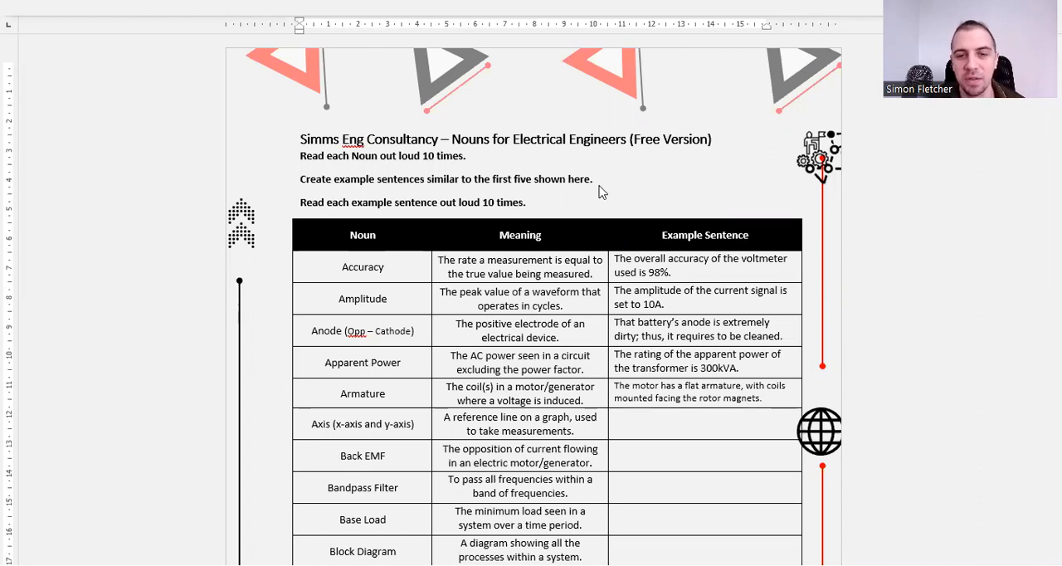
{"action": "mouse_move", "coordinate": [612, 234]}
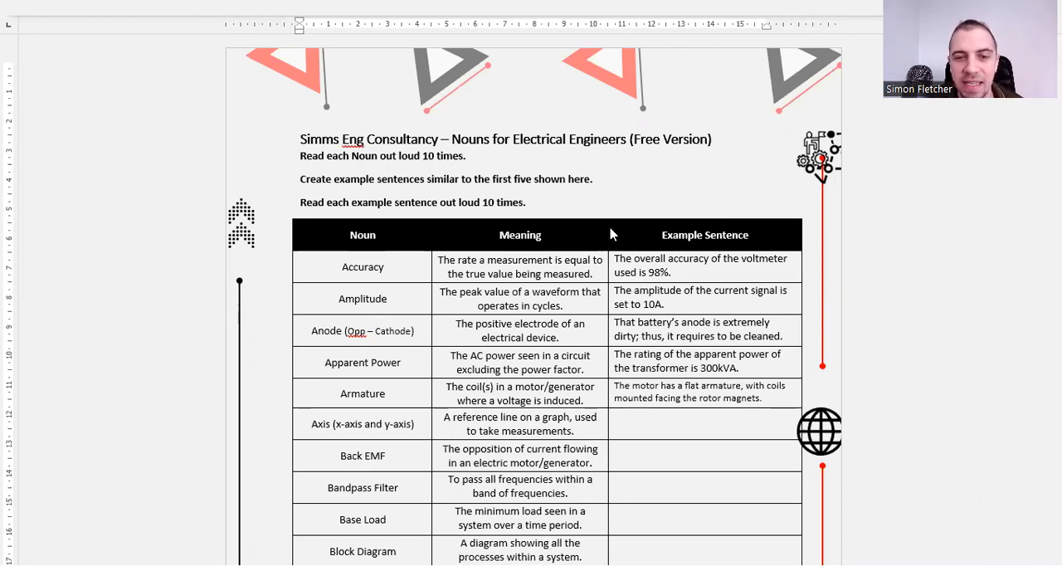
{"action": "scroll", "scroll_direction": "down", "scroll_amount": 3}
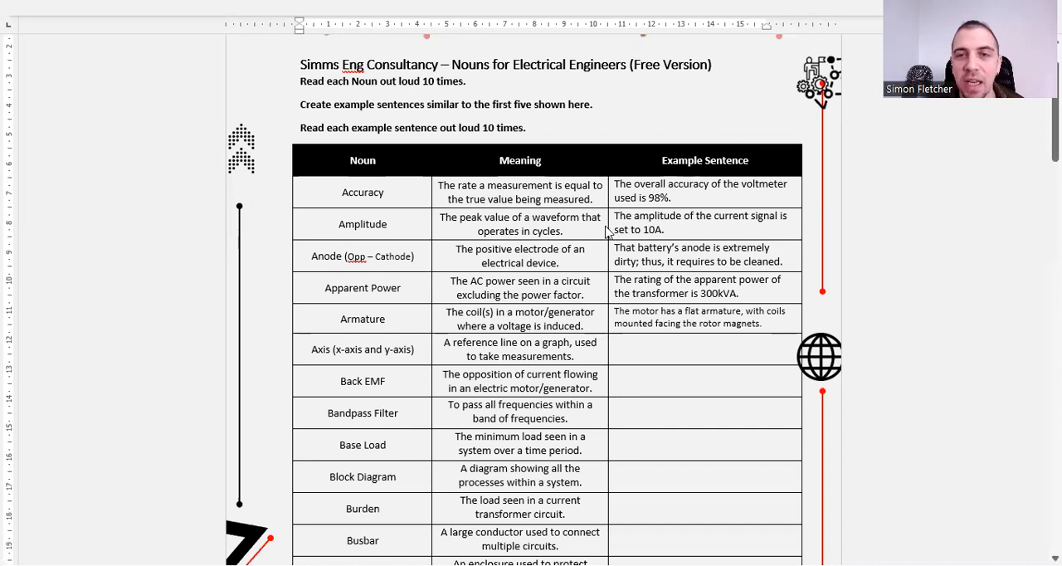
{"action": "scroll", "scroll_direction": "up", "scroll_amount": 3}
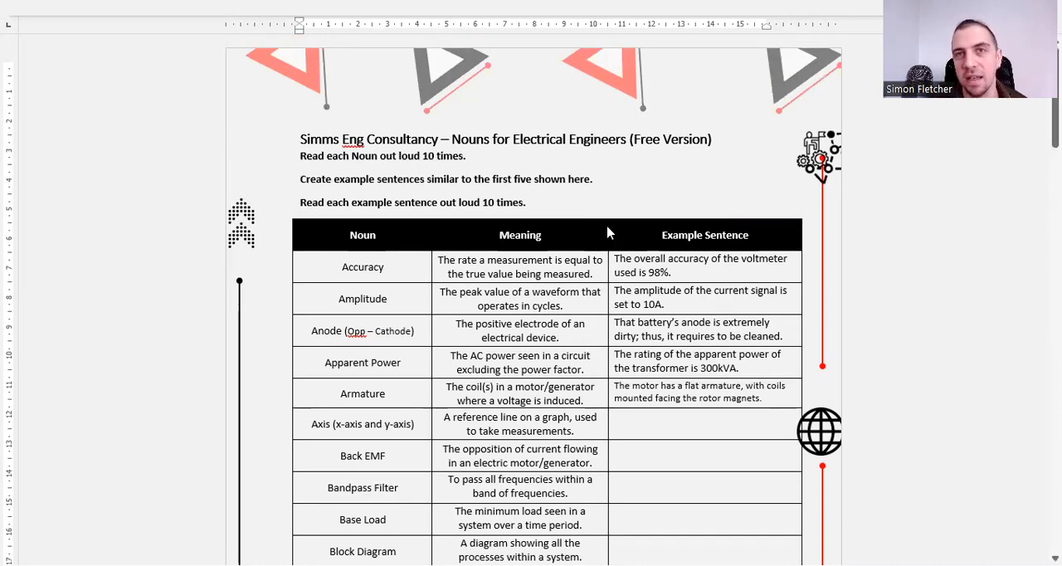
{"action": "scroll", "scroll_direction": "down", "scroll_amount": 3}
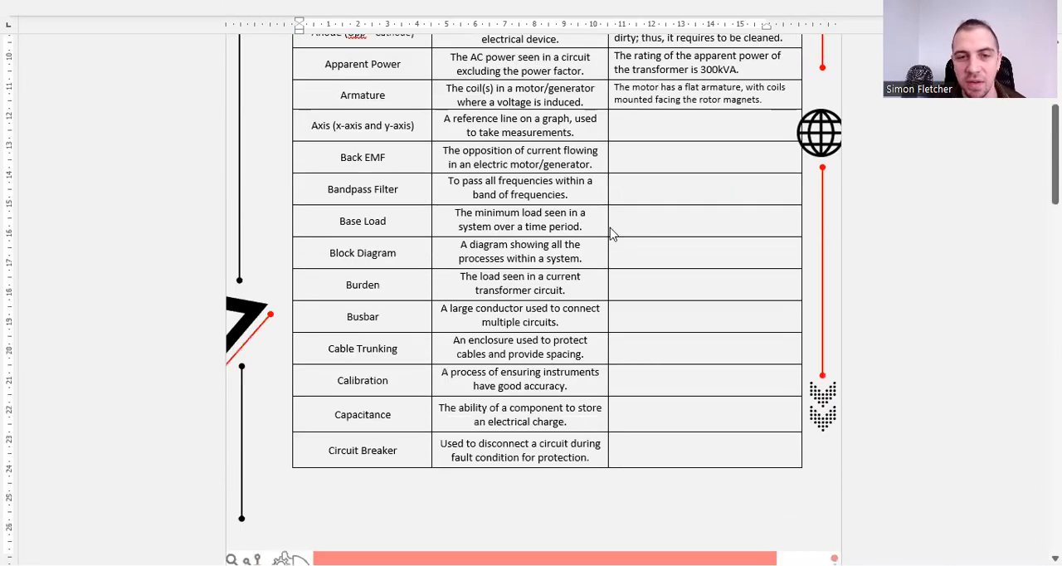
{"action": "scroll", "scroll_direction": "down", "scroll_amount": 3}
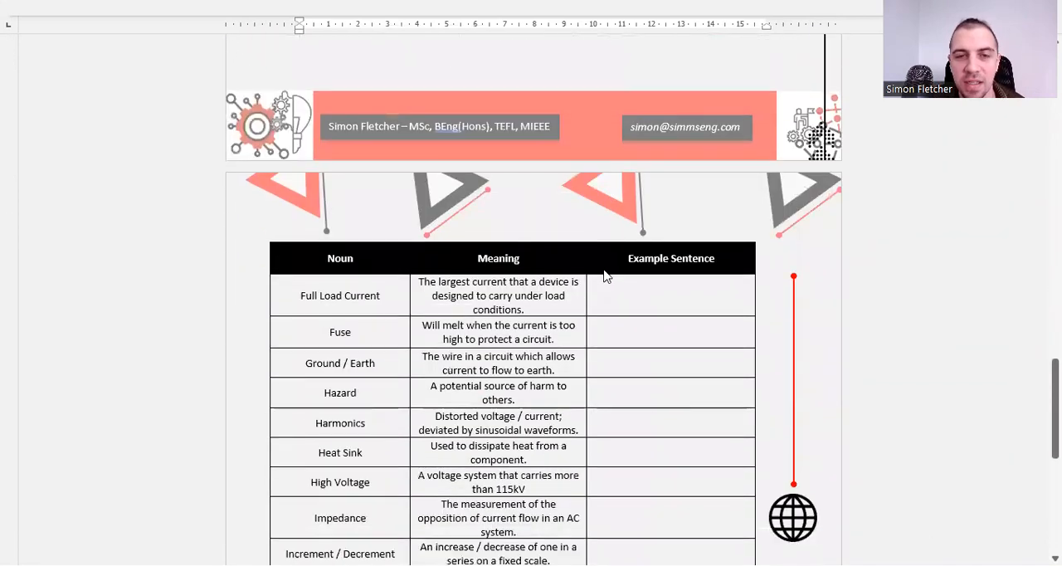
{"action": "scroll", "scroll_direction": "down", "scroll_amount": 3}
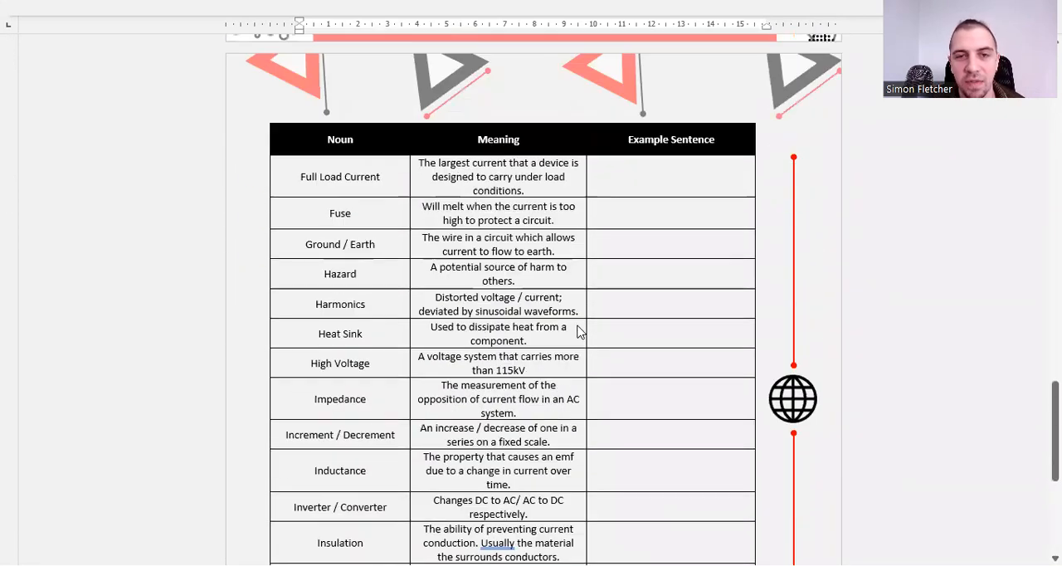
{"action": "scroll", "scroll_direction": "up", "scroll_amount": 3}
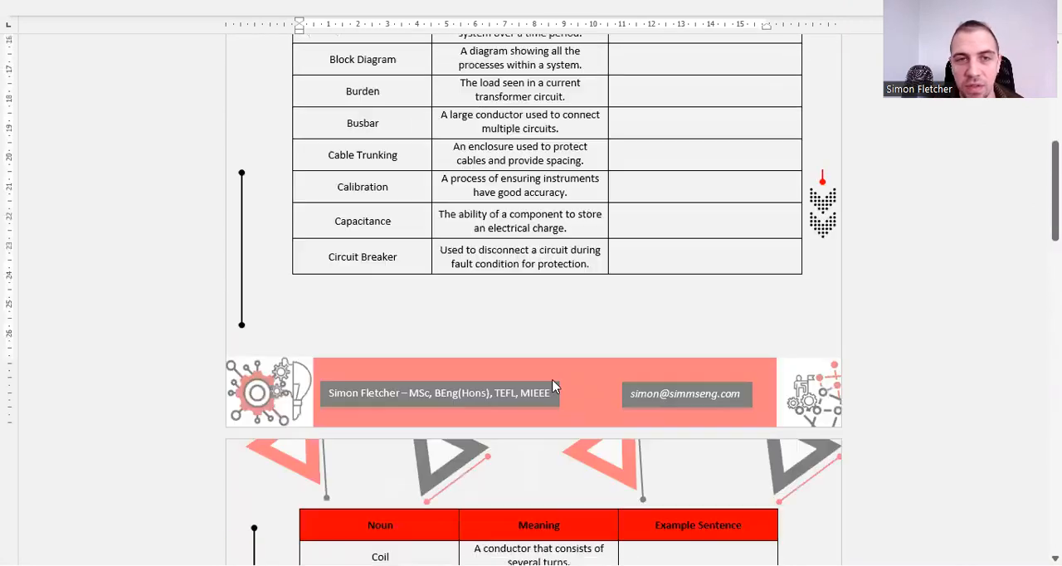
{"action": "scroll", "scroll_direction": "up", "scroll_amount": 3}
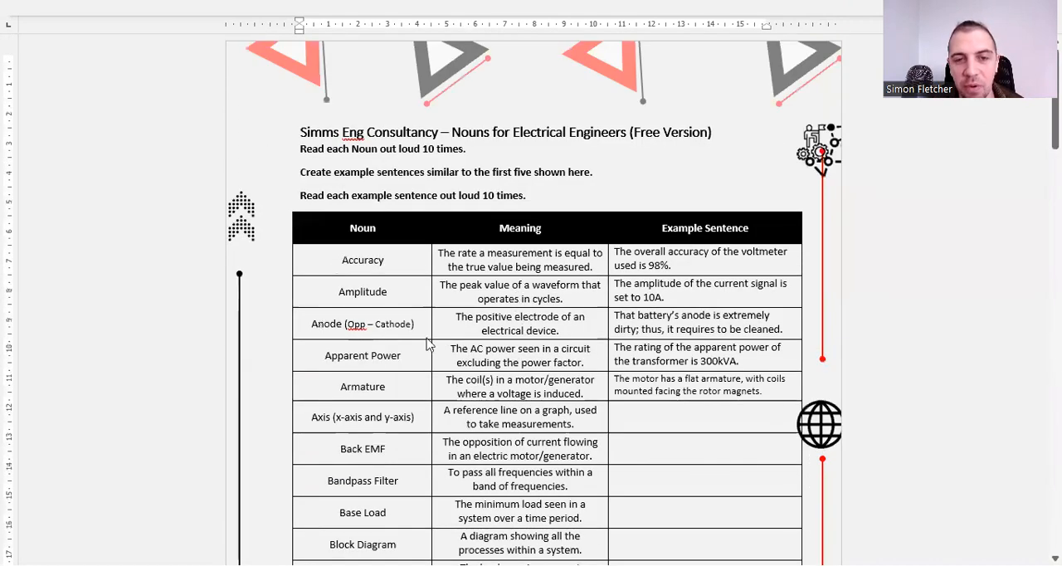
{"action": "mouse_move", "coordinate": [361, 331]}
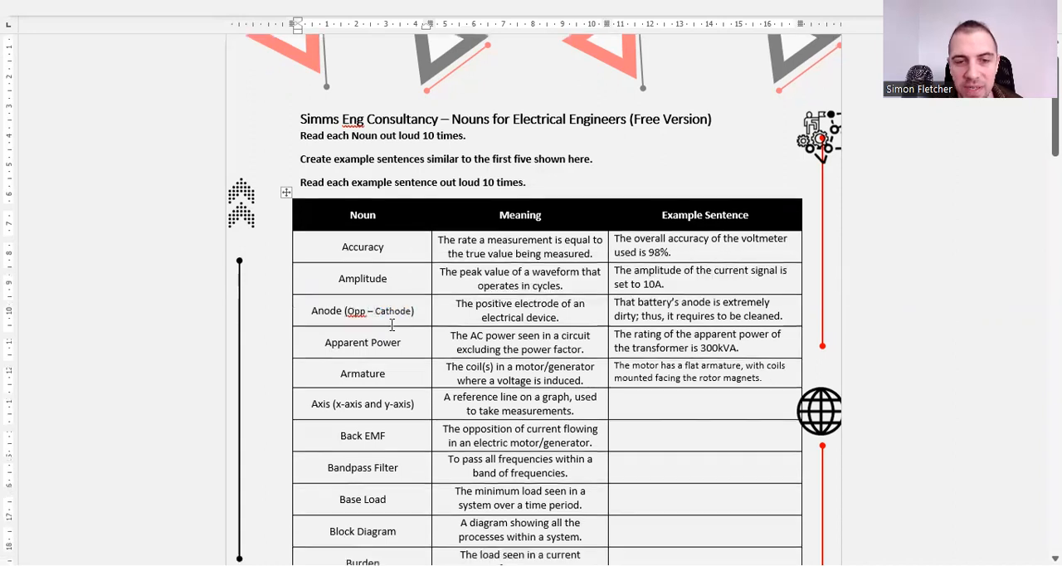
{"action": "scroll", "scroll_direction": "up", "scroll_amount": 3}
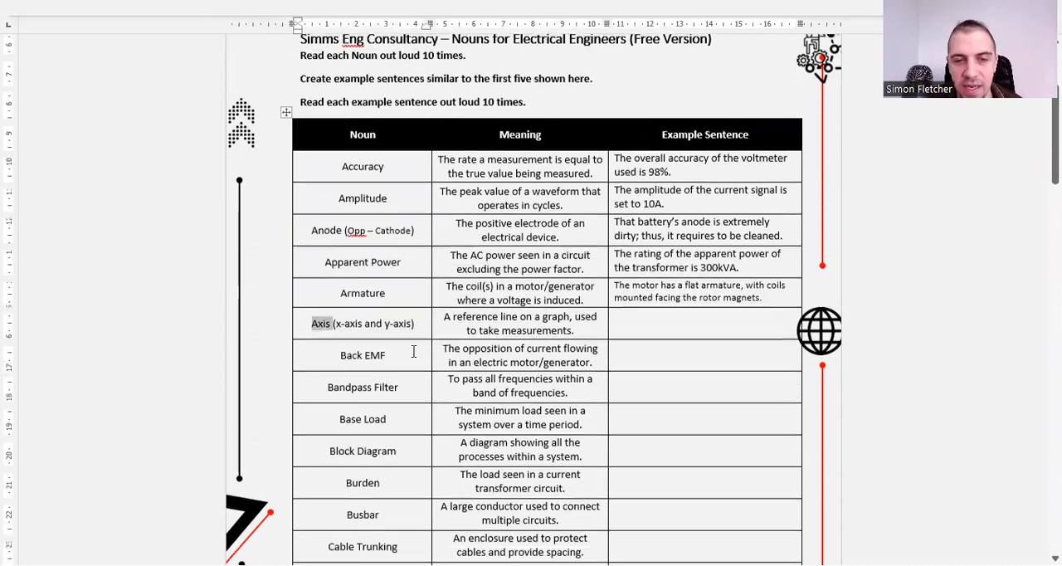
{"action": "scroll", "scroll_direction": "down", "scroll_amount": 3}
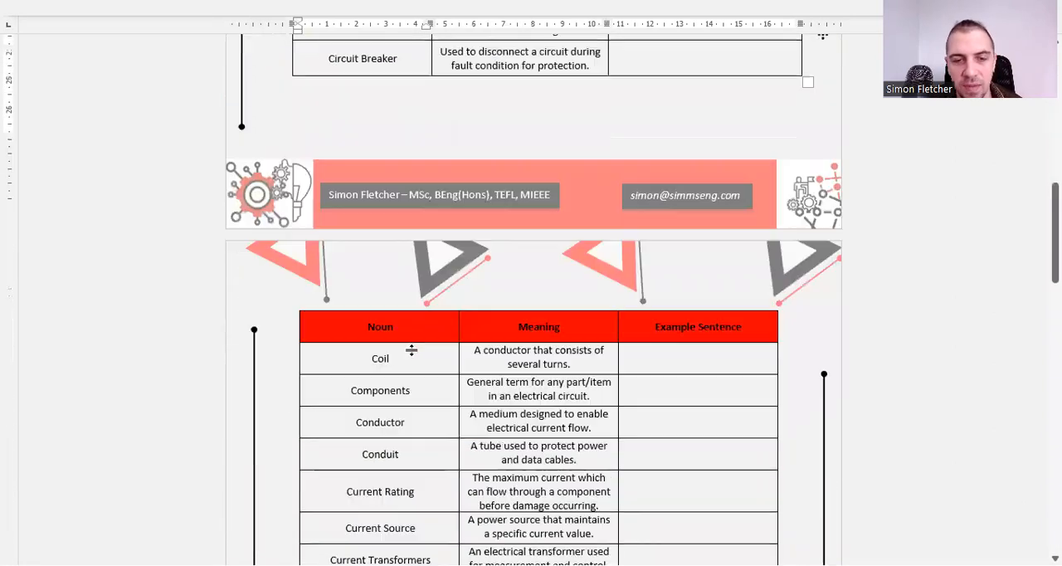
{"action": "scroll", "scroll_direction": "down", "scroll_amount": 3}
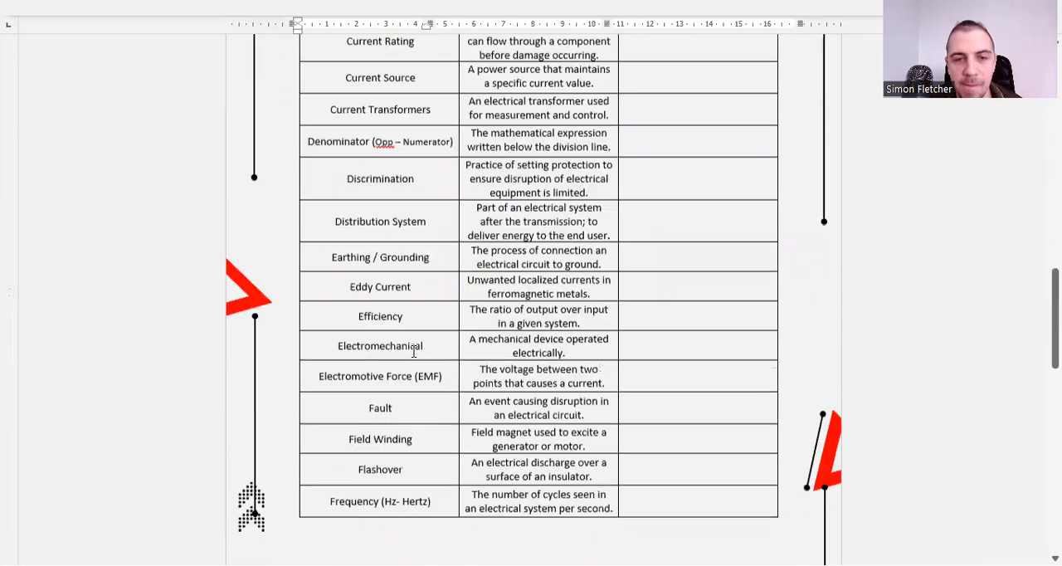
{"action": "scroll", "scroll_direction": "down", "scroll_amount": 3}
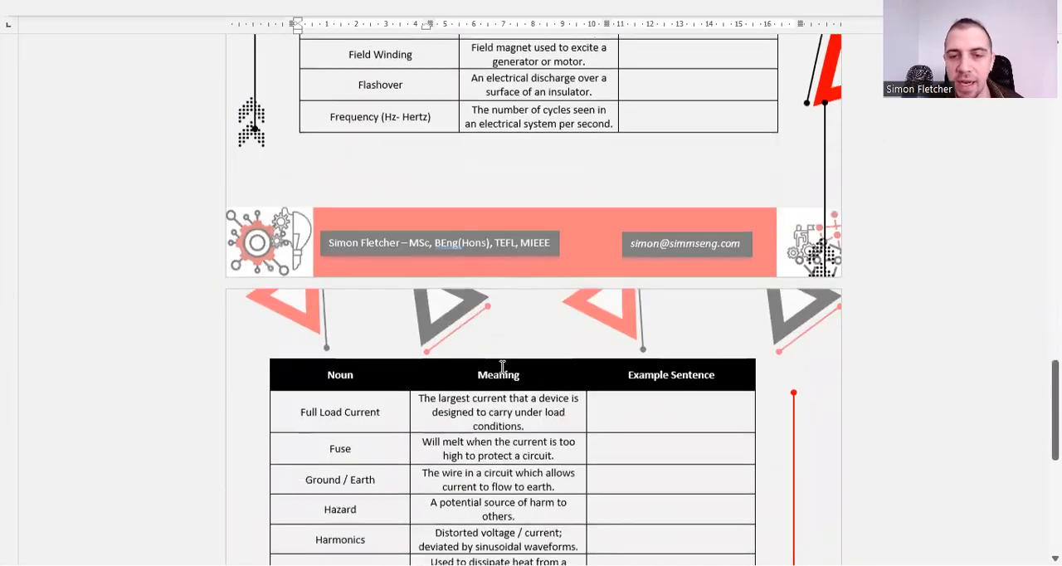
{"action": "scroll", "scroll_direction": "down", "scroll_amount": 3}
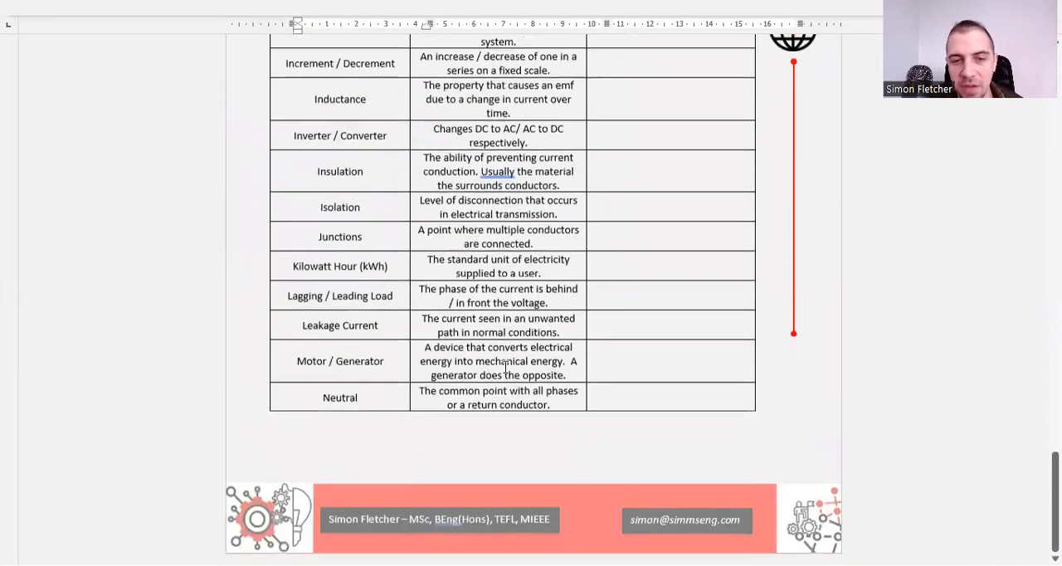
{"action": "scroll", "scroll_direction": "up", "scroll_amount": 3}
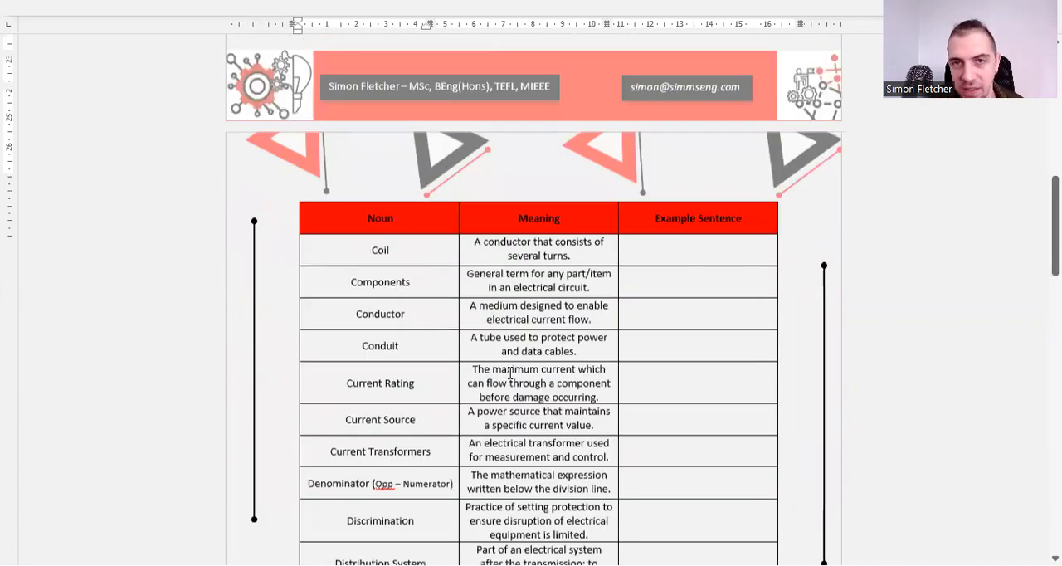
{"action": "scroll", "scroll_direction": "up", "scroll_amount": 3}
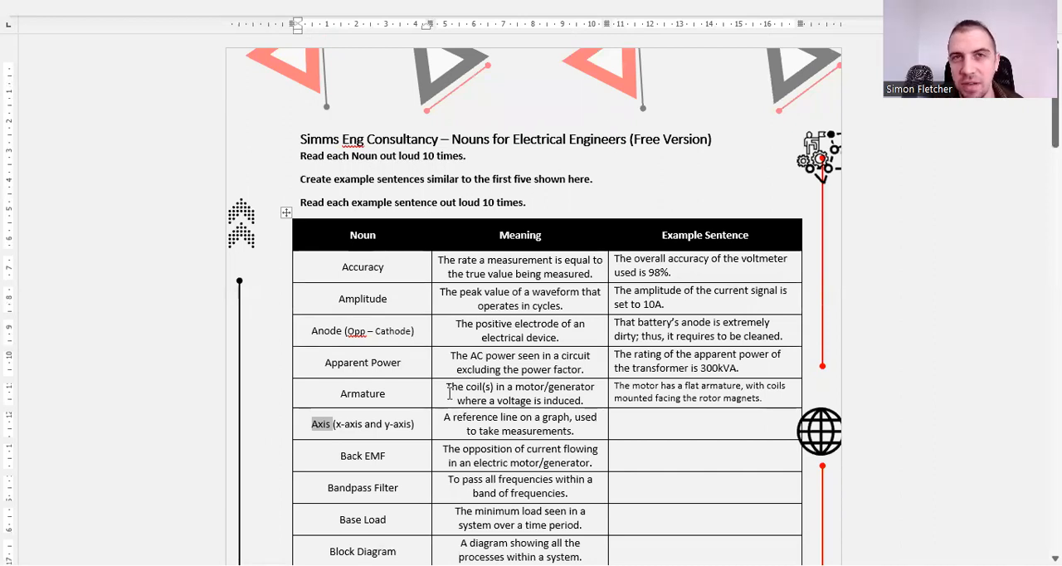
{"action": "mouse_move", "coordinate": [393, 303]}
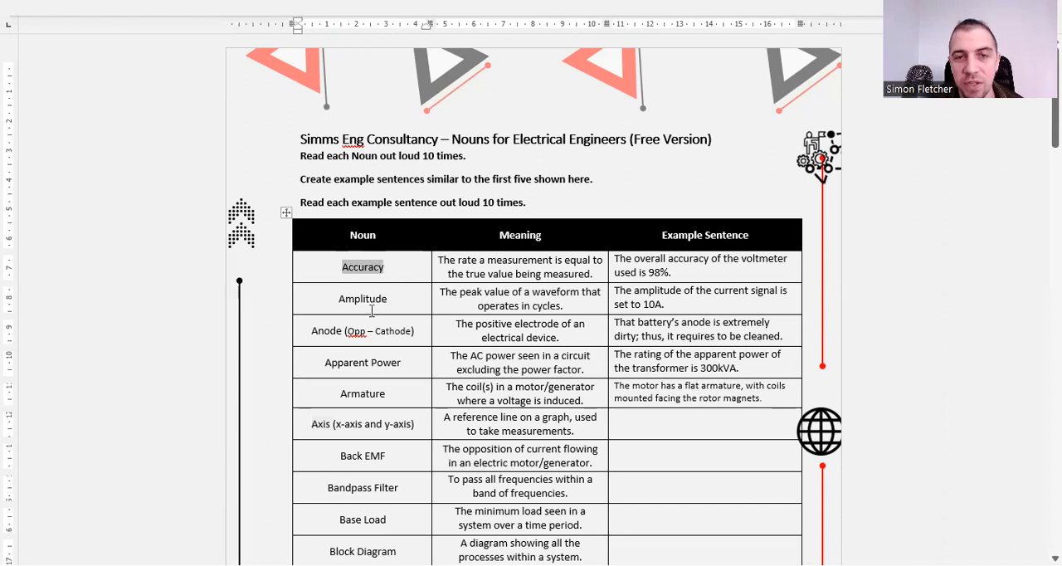
{"action": "left_click", "coordinate": [362, 266]}
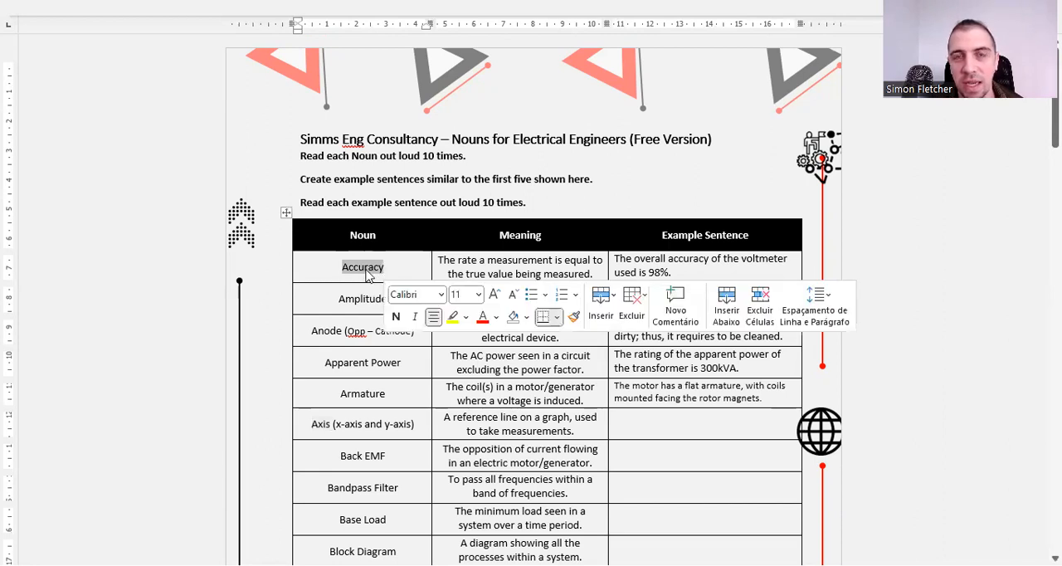
{"action": "mouse_move", "coordinate": [363, 274]}
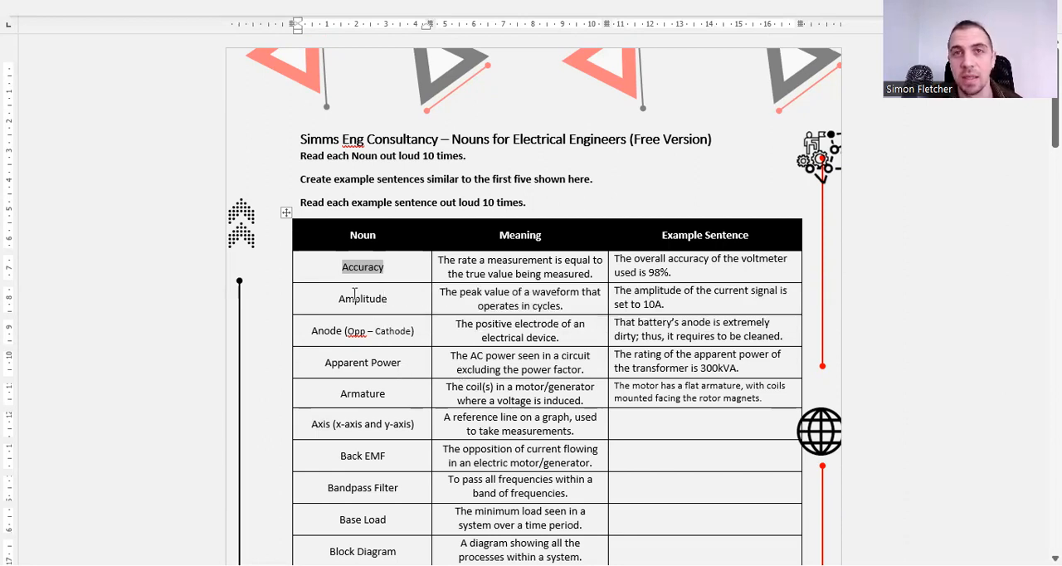
{"action": "mouse_move", "coordinate": [623, 295]}
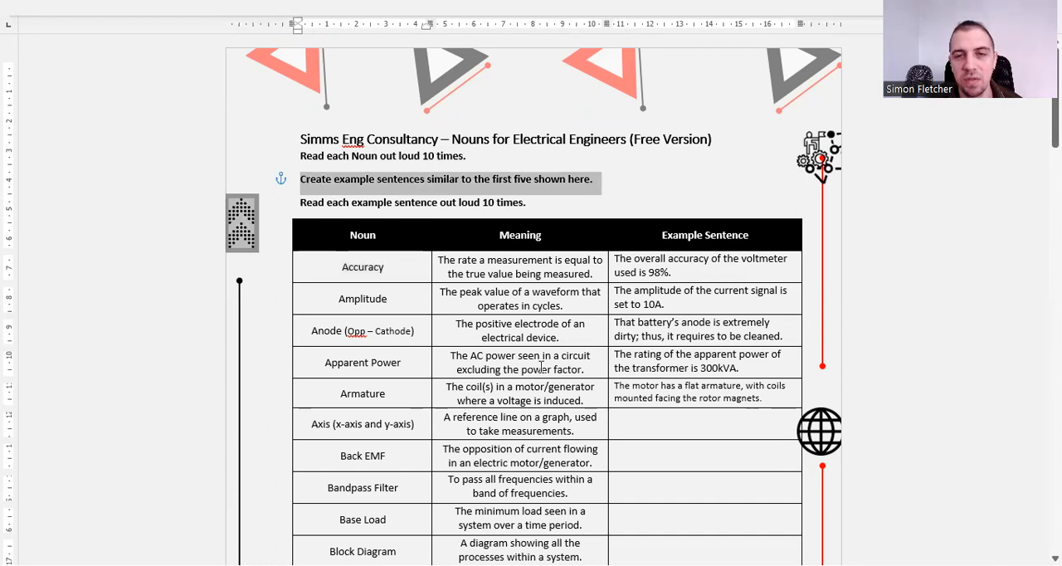
{"action": "scroll", "scroll_direction": "down", "scroll_amount": 3}
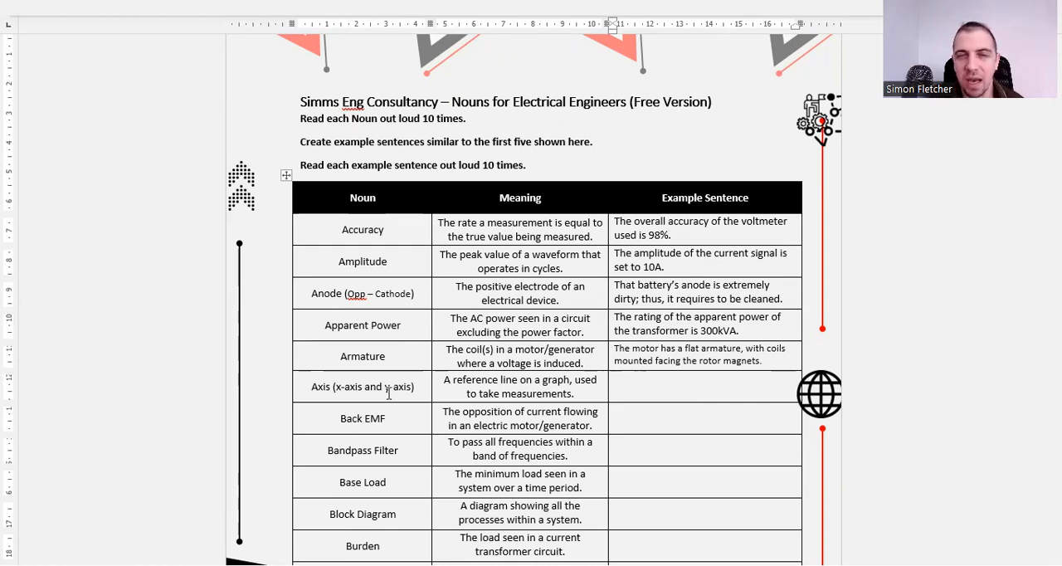
{"action": "left_click", "coordinate": [700, 386]}
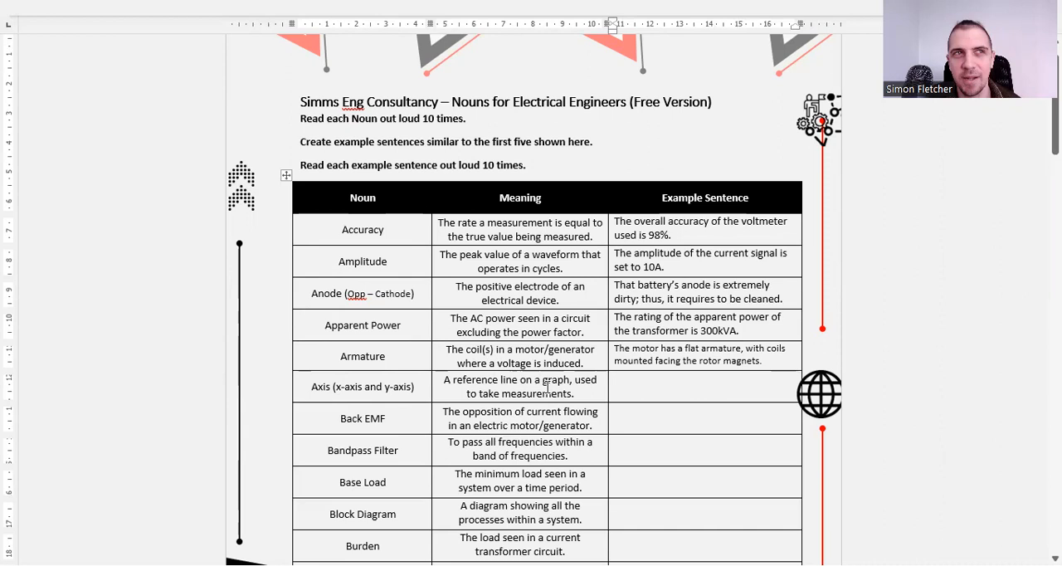
{"action": "mouse_move", "coordinate": [541, 415]}
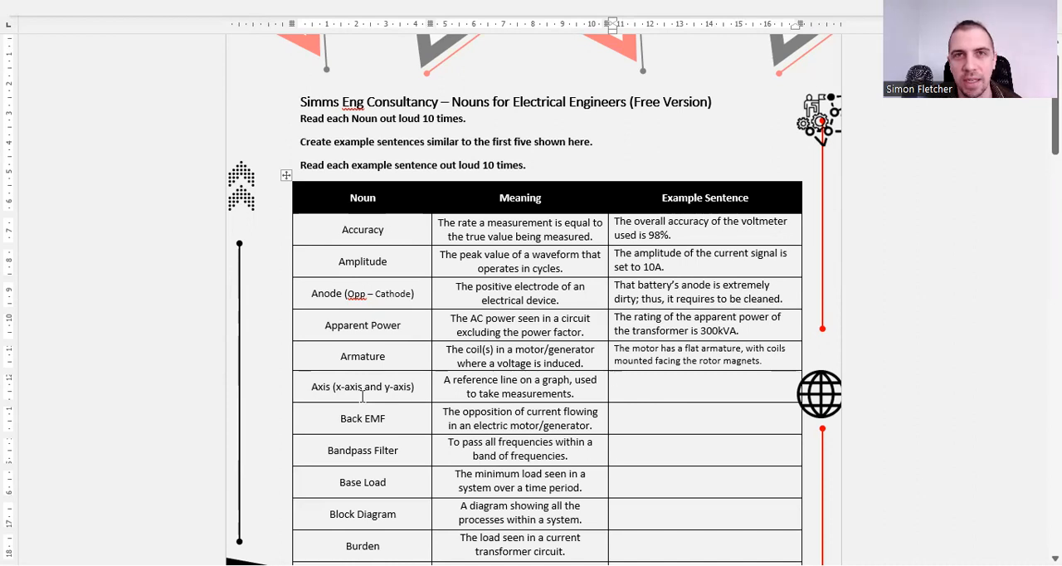
{"action": "left_click", "coordinate": [615, 379]}
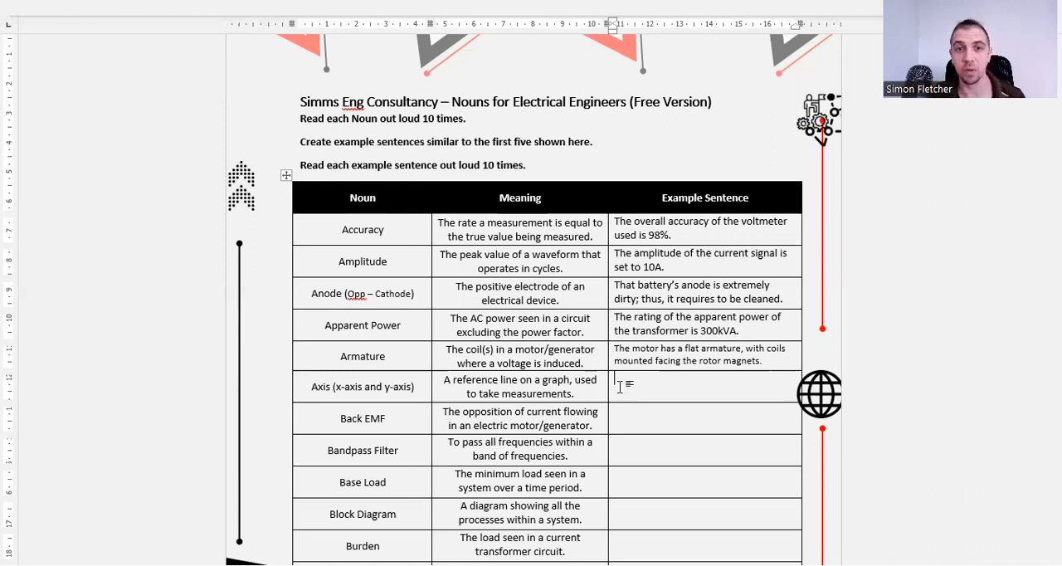
Type 'We can see on the y-axis the current increases rapidly.' in that cell
{"action": "type", "text": "W"}
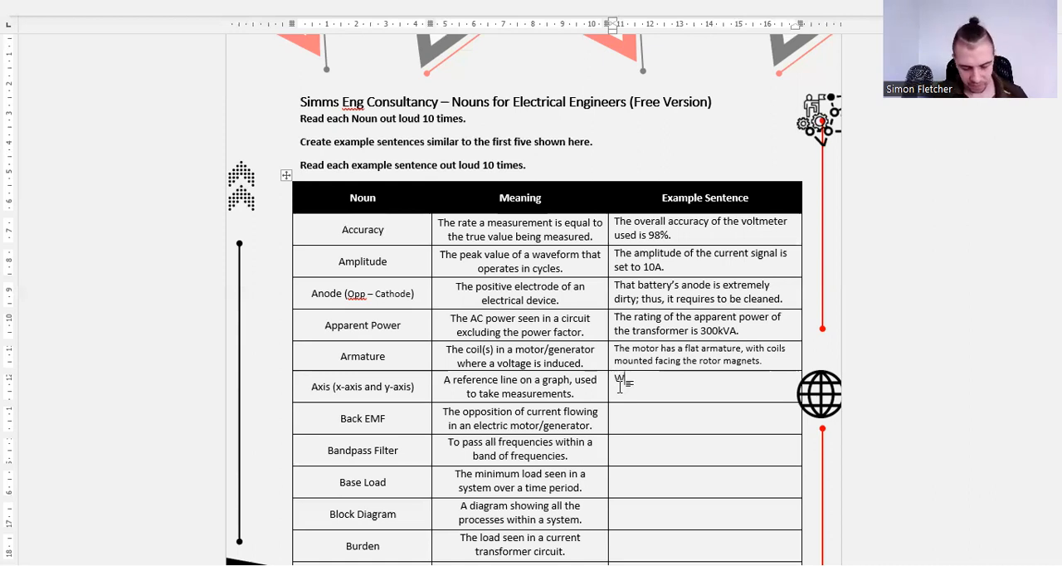
{"action": "type", "text": "We can s"}
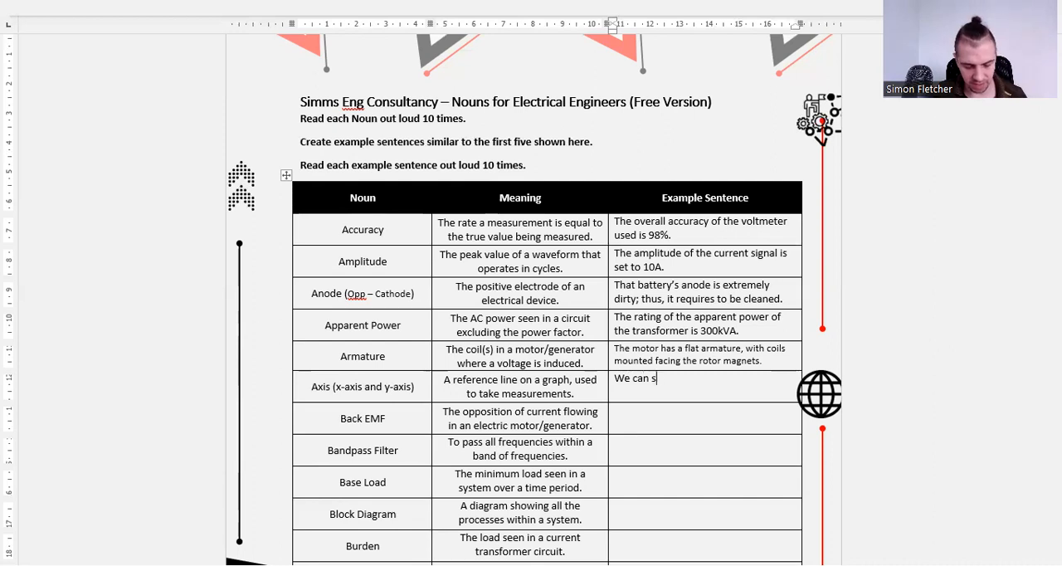
{"action": "type", "text": "ee on the"}
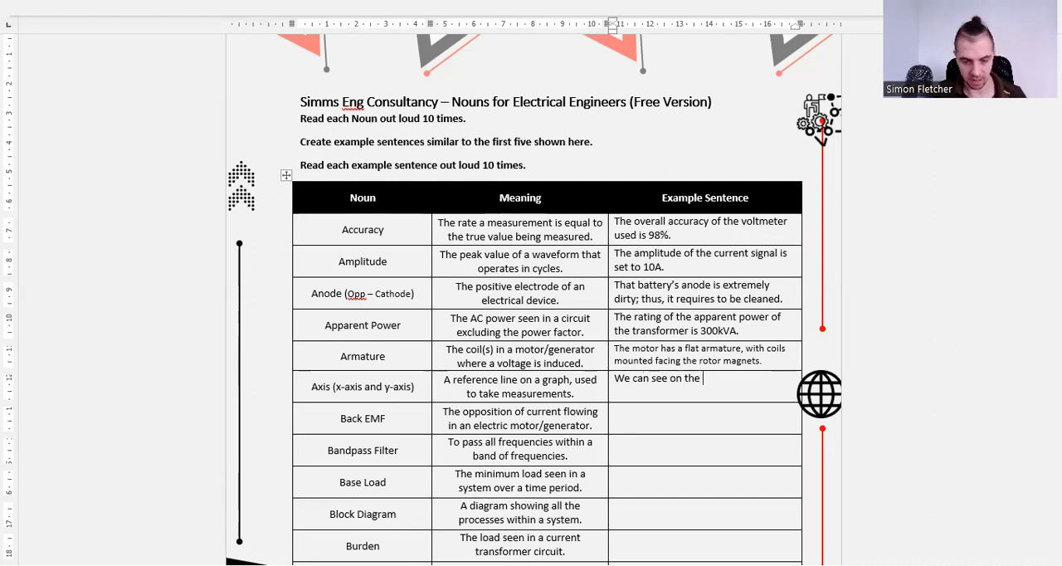
{"action": "type", "text": "y-a"}
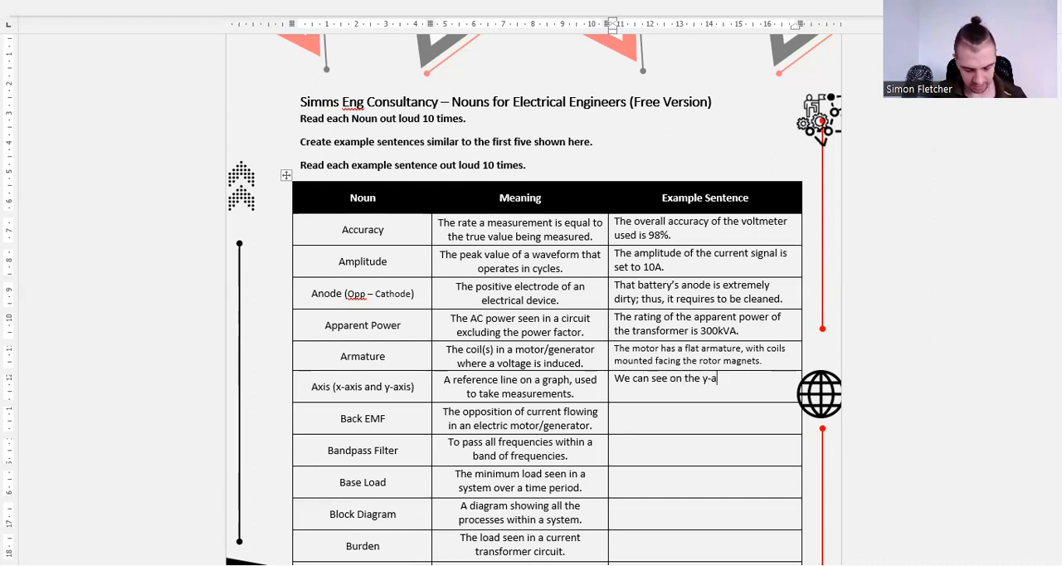
{"action": "type", "text": "xis the c"}
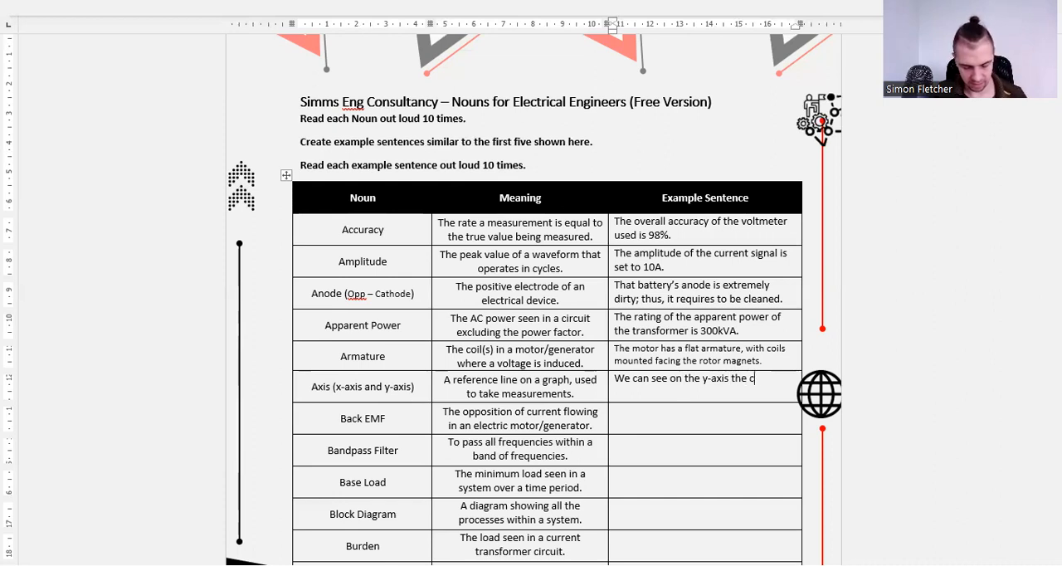
{"action": "type", "text": "urrent"}
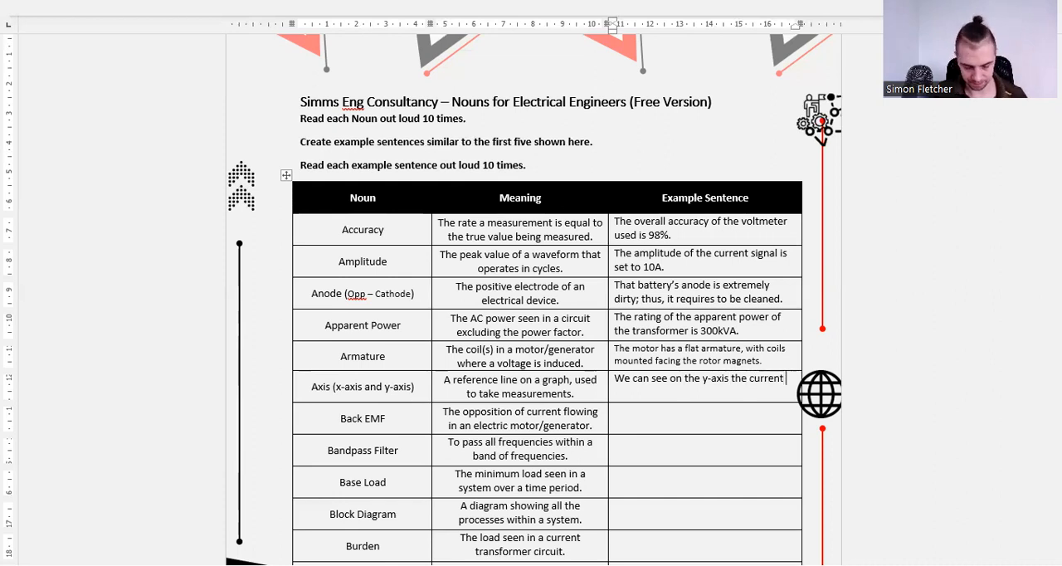
{"action": "type", "text": "increases"}
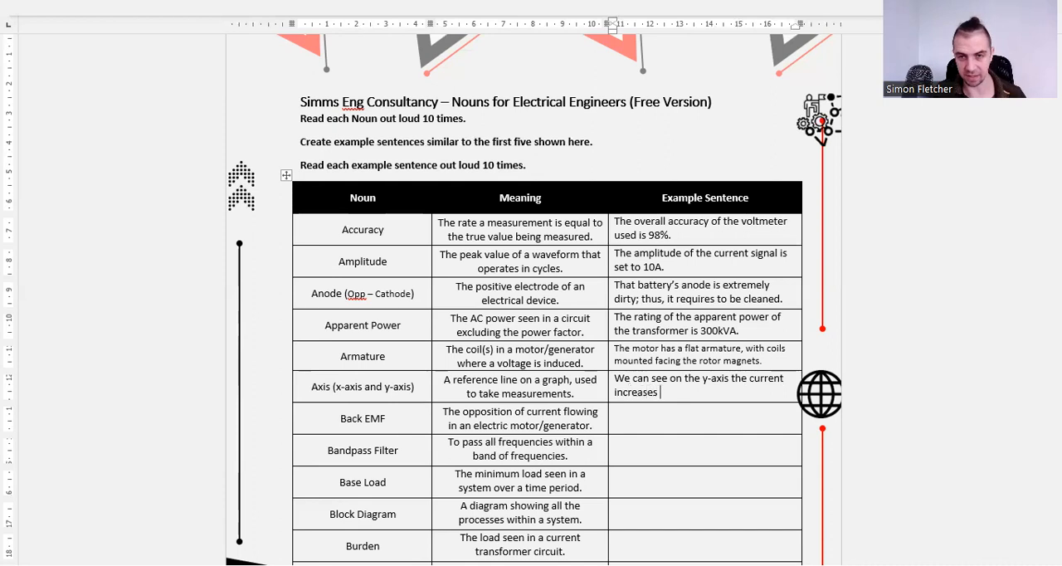
{"action": "type", "text": "rapi"}
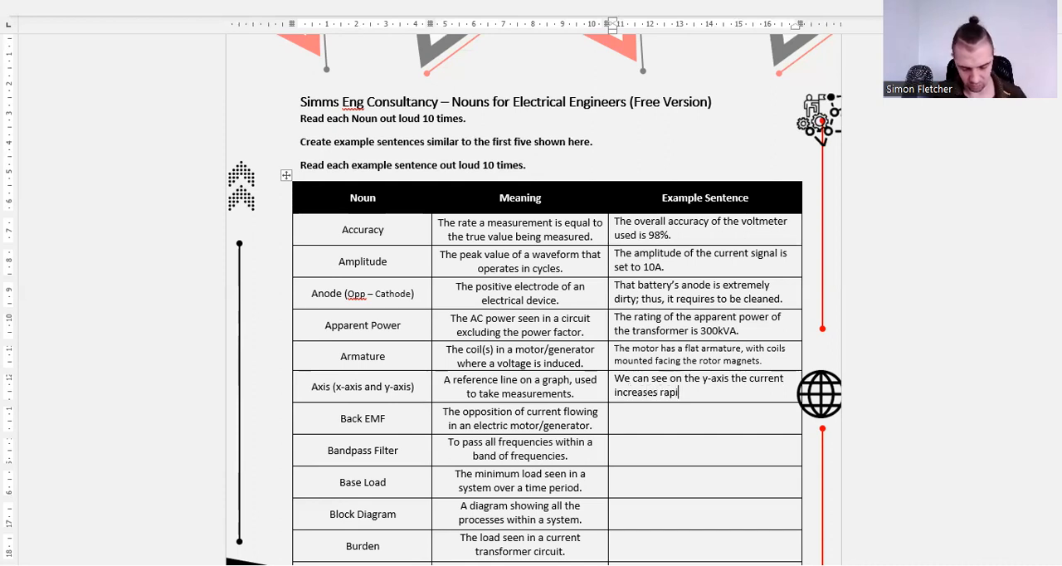
{"action": "type", "text": "dly."}
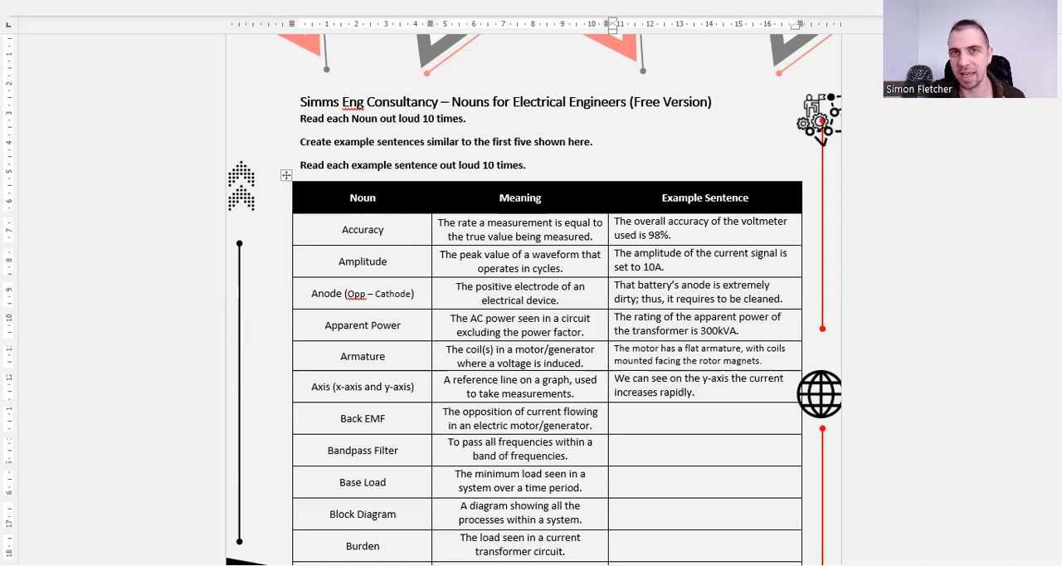
{"action": "left_click", "coordinate": [697, 391]}
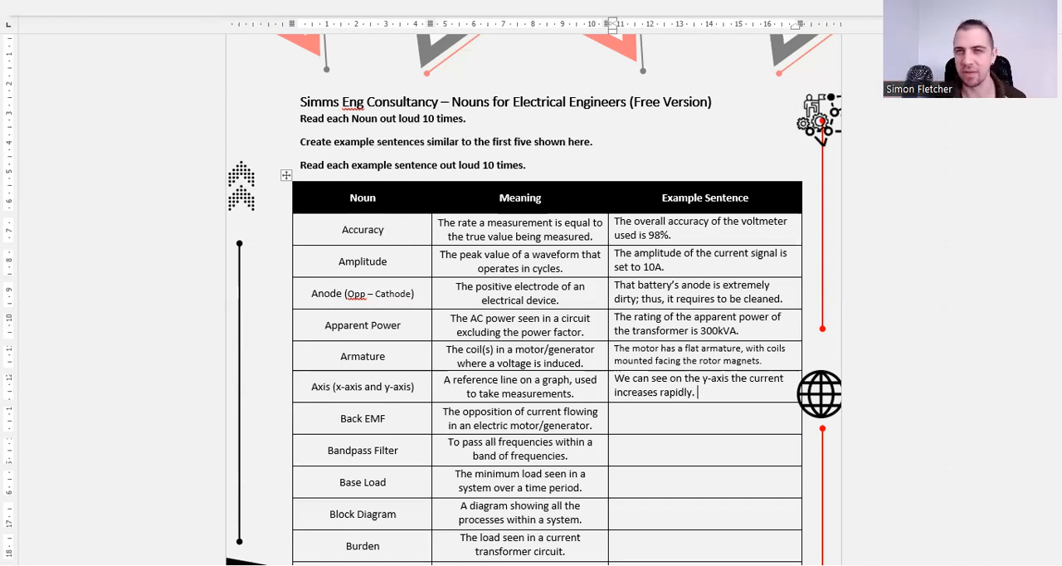